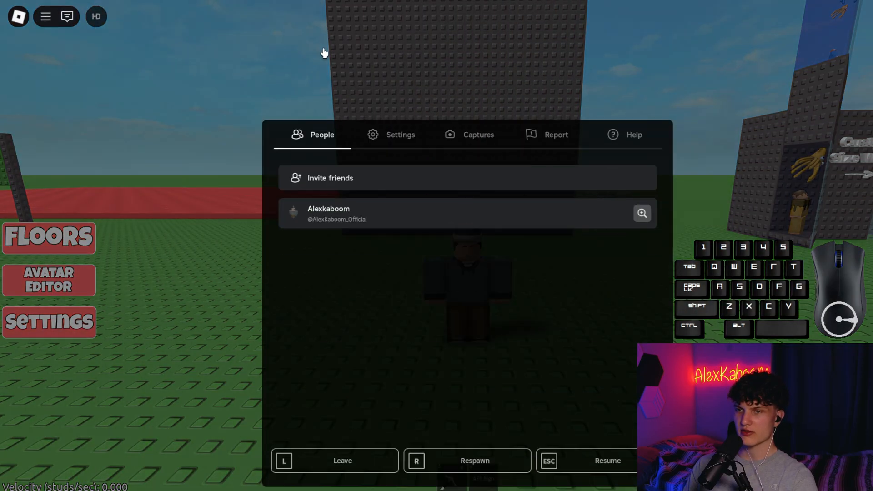
Switch Shift Lock Switch to On in the Settings tab of the Roblox menu.
left_click(400, 134)
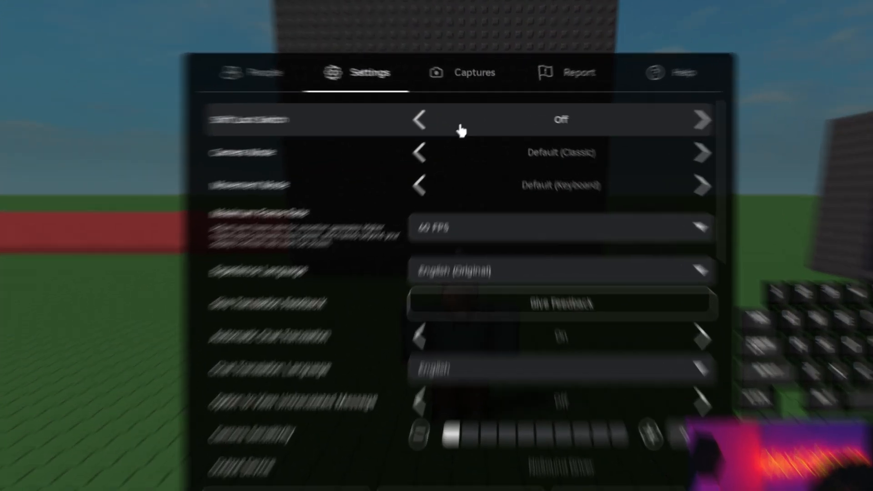
left_click(648, 116)
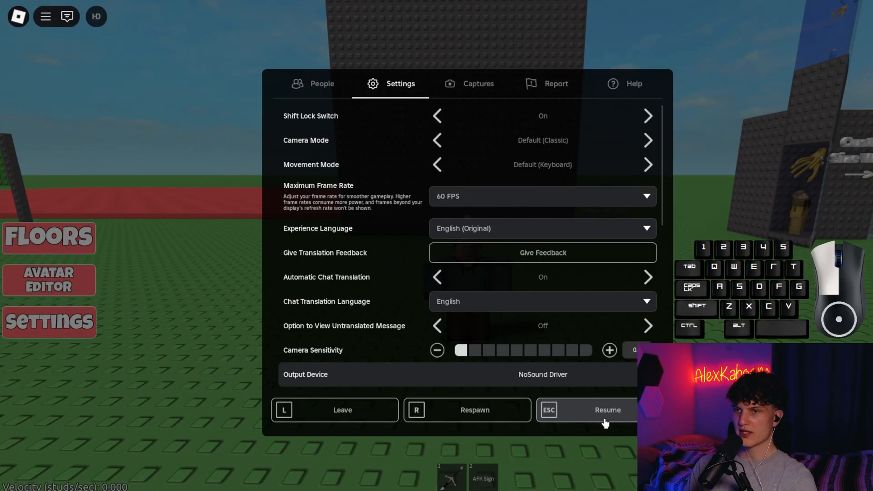
Resume the game, walk the avatar to the green wall, then reopen the Roblox menu.
left_click(606, 410)
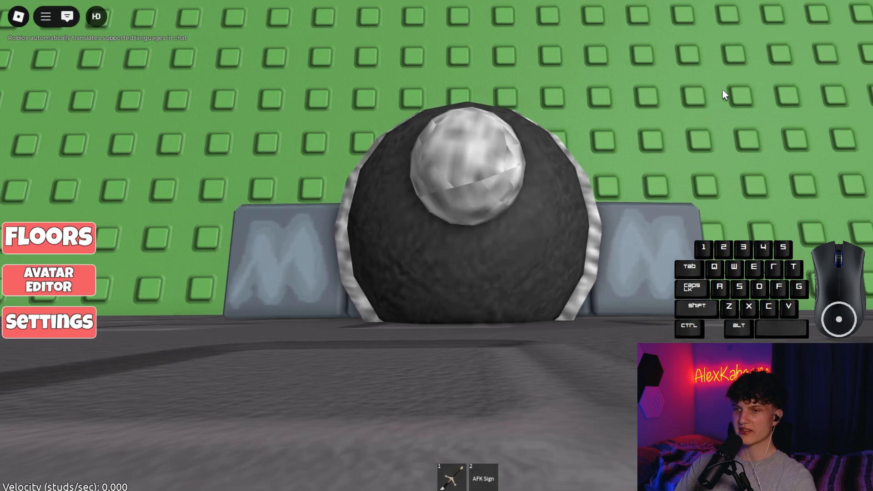
left_click(66, 16)
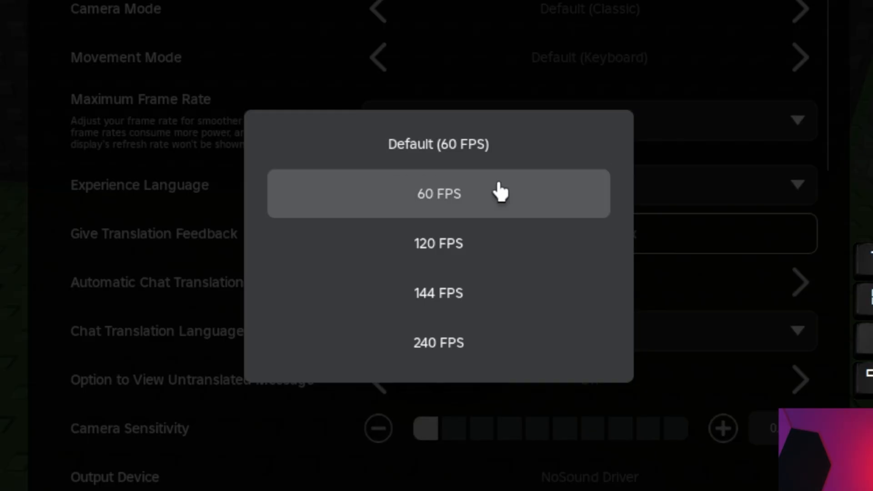
Choose a higher Maximum Frame Rate option from the 60-240 FPS list.
left_click(438, 193)
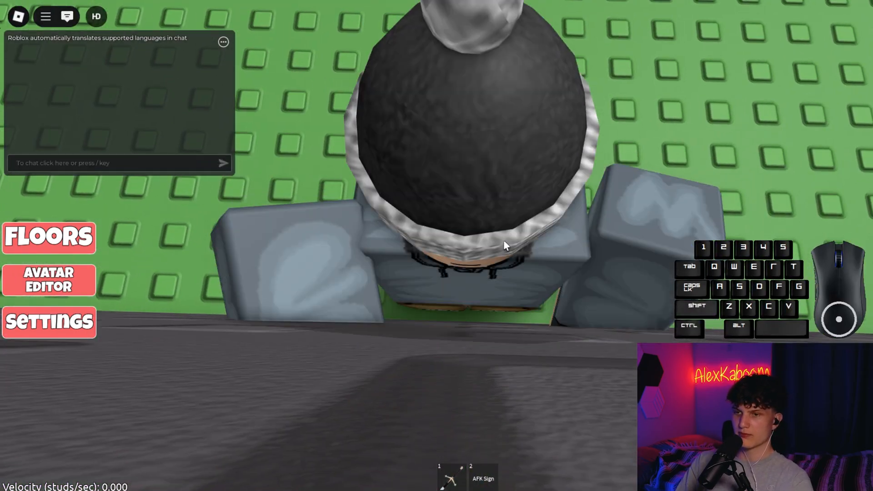
Walk the avatar backward with S, away from the green wall it clipped into.
key("s")
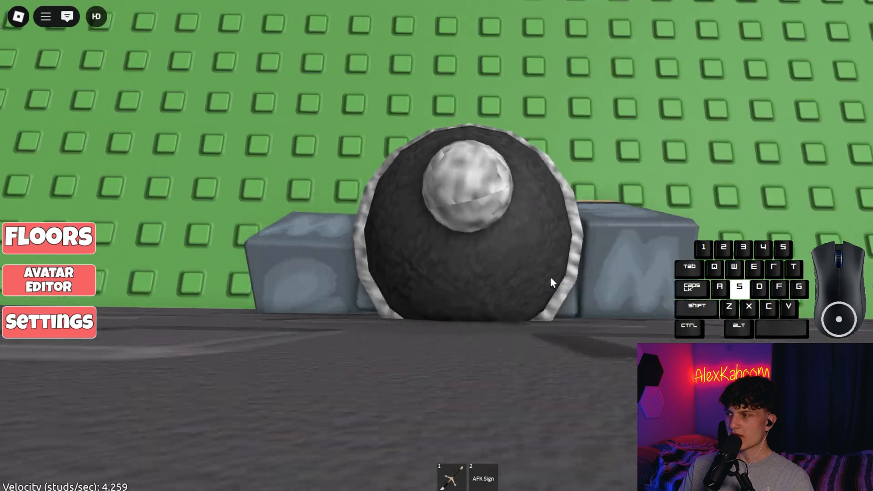